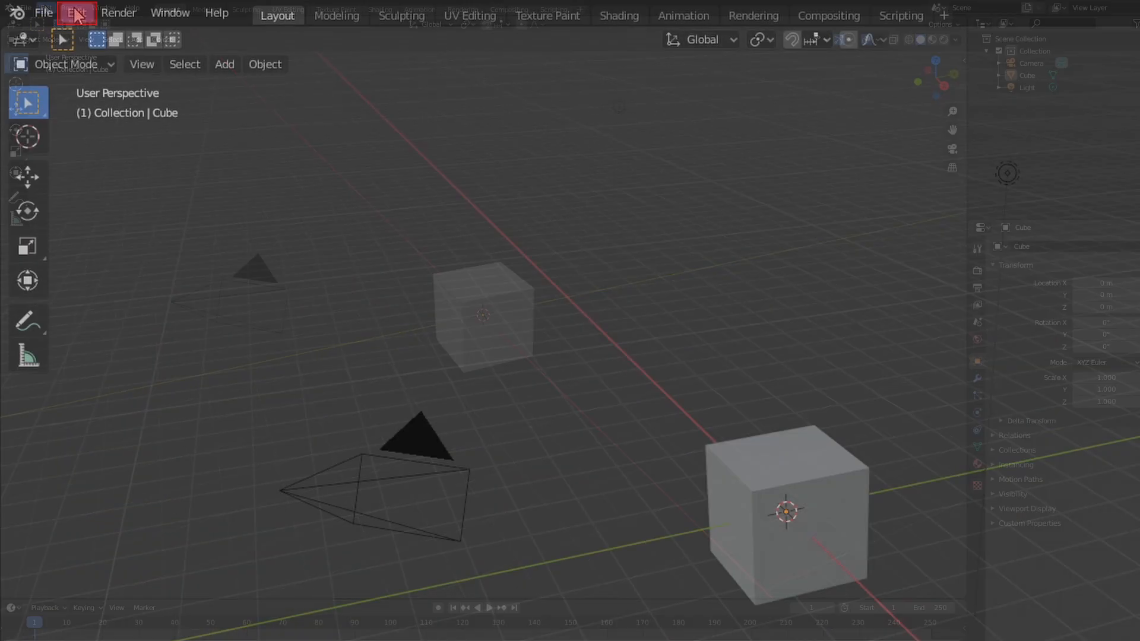
Open Preferences and show the '3D View: BlenderKit Online Asset Library' add-on details.
{"action": "left_click", "coordinate": [76, 13]}
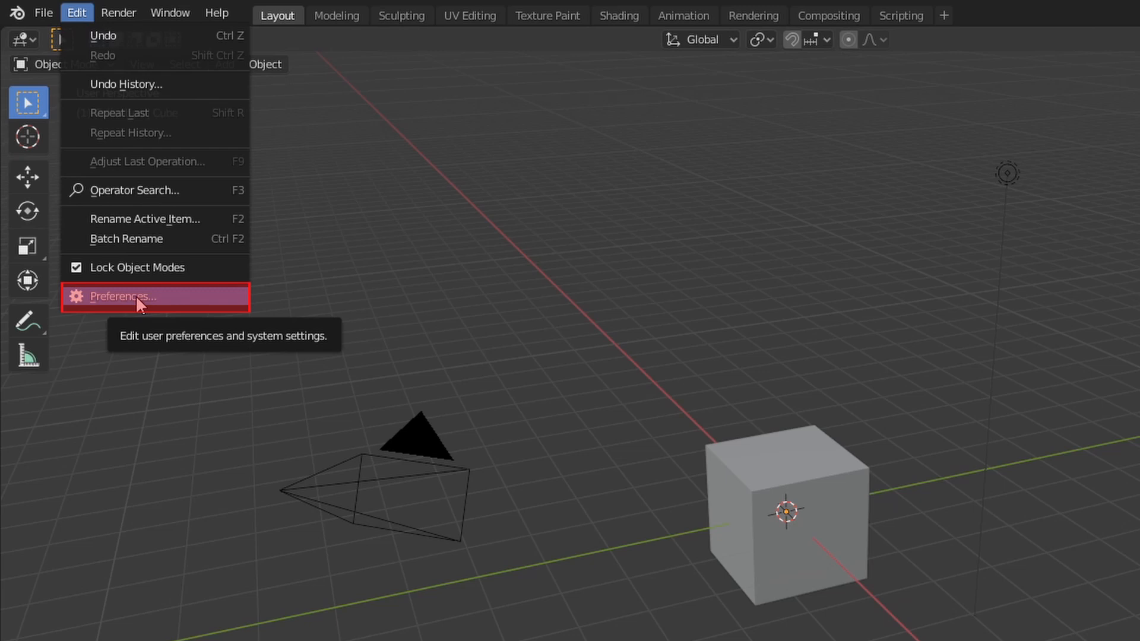
{"action": "left_click", "coordinate": [122, 295]}
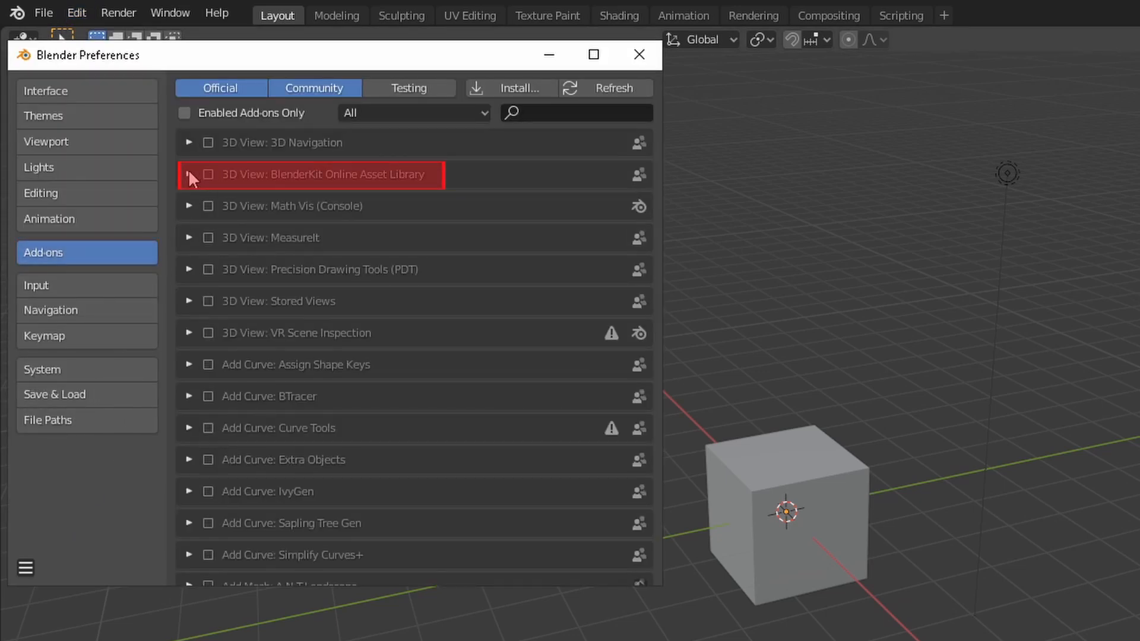
{"action": "left_click", "coordinate": [188, 175]}
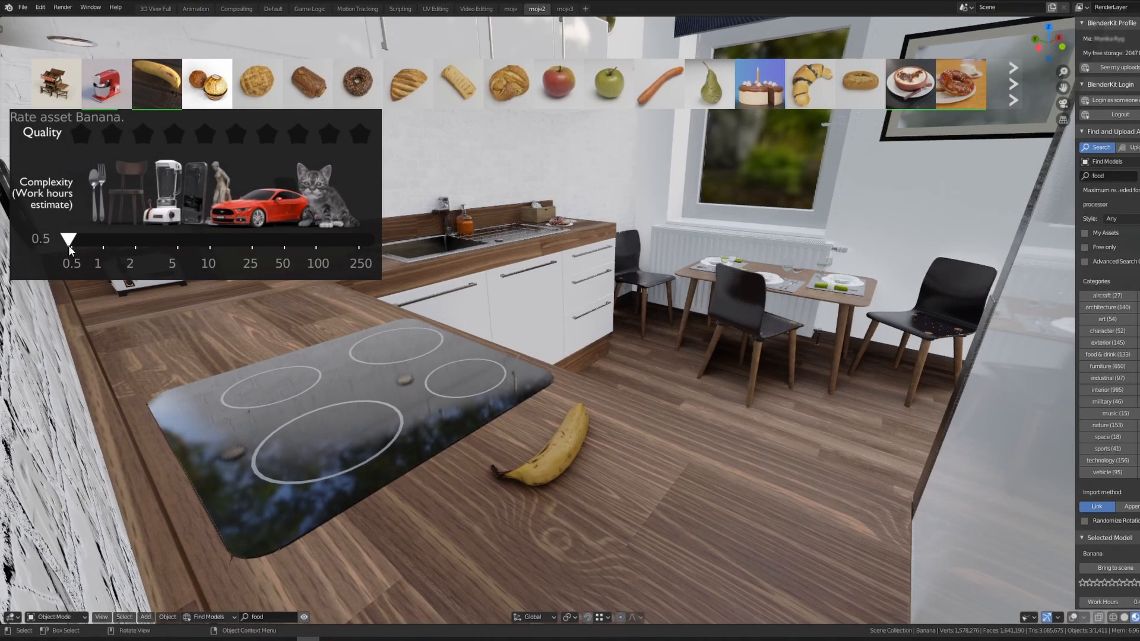
Rate the Banana asset at about 10 hours, then log in and authorize BlenderKit.
{"action": "left_click_drag", "start_coordinate": [69, 239], "coordinate": [208, 240]}
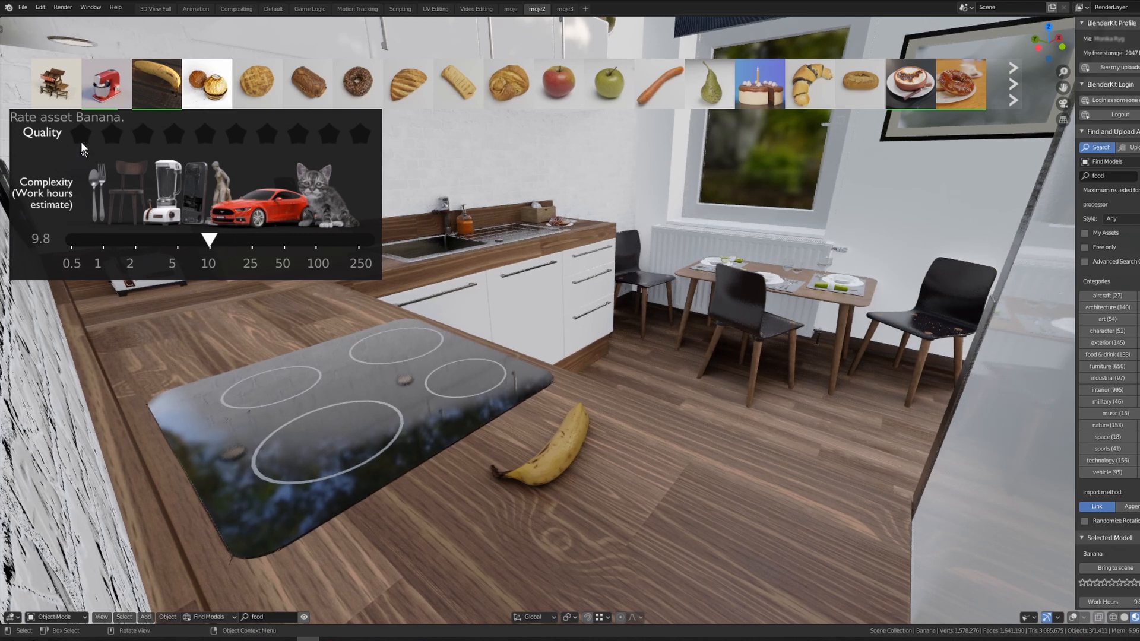
{"action": "left_click", "coordinate": [298, 133]}
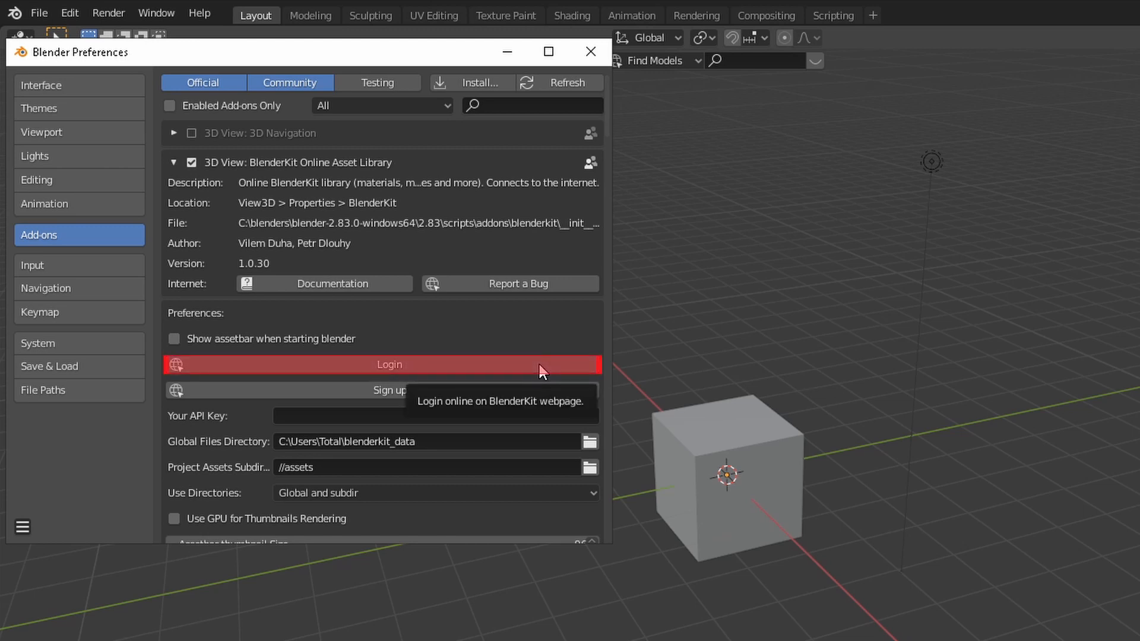
{"action": "left_click", "coordinate": [389, 364]}
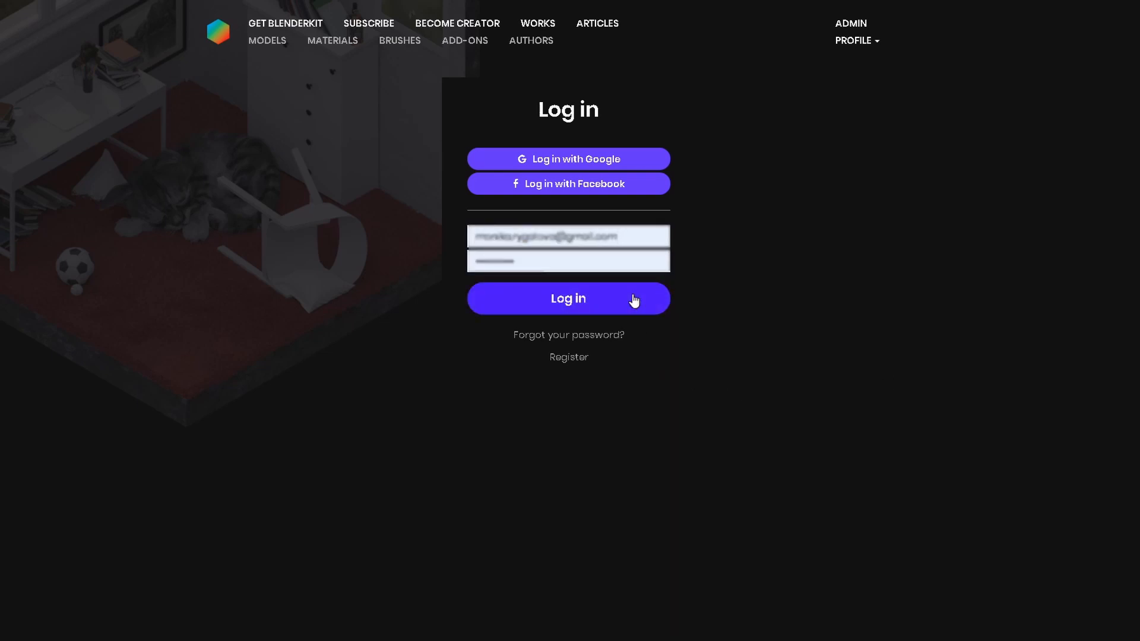
{"action": "left_click", "coordinate": [568, 298]}
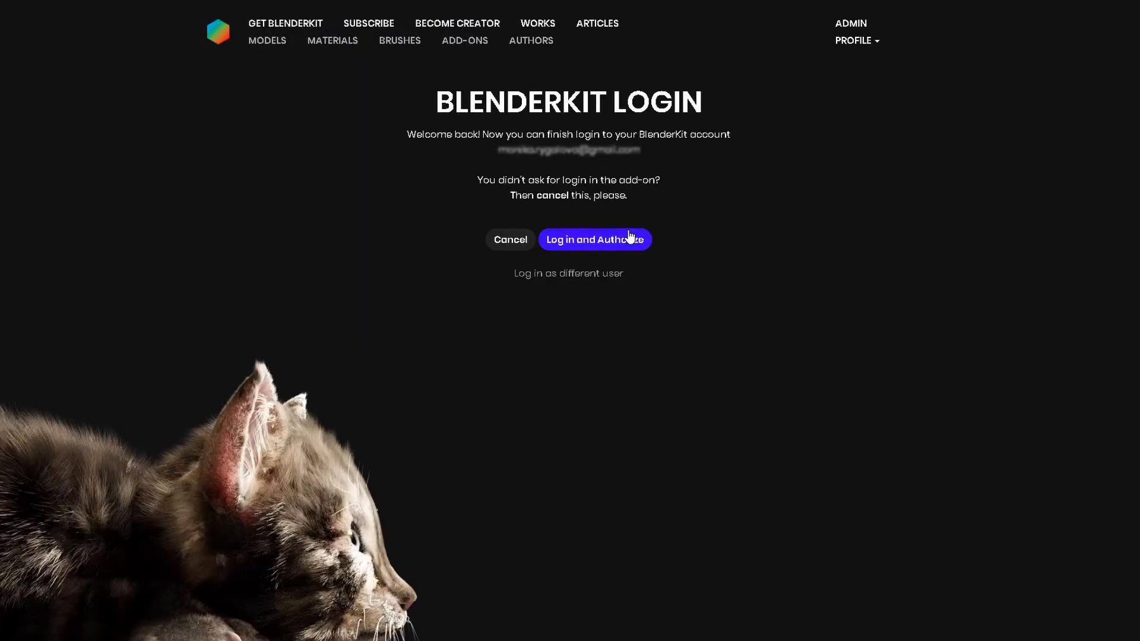
{"action": "left_click", "coordinate": [594, 239]}
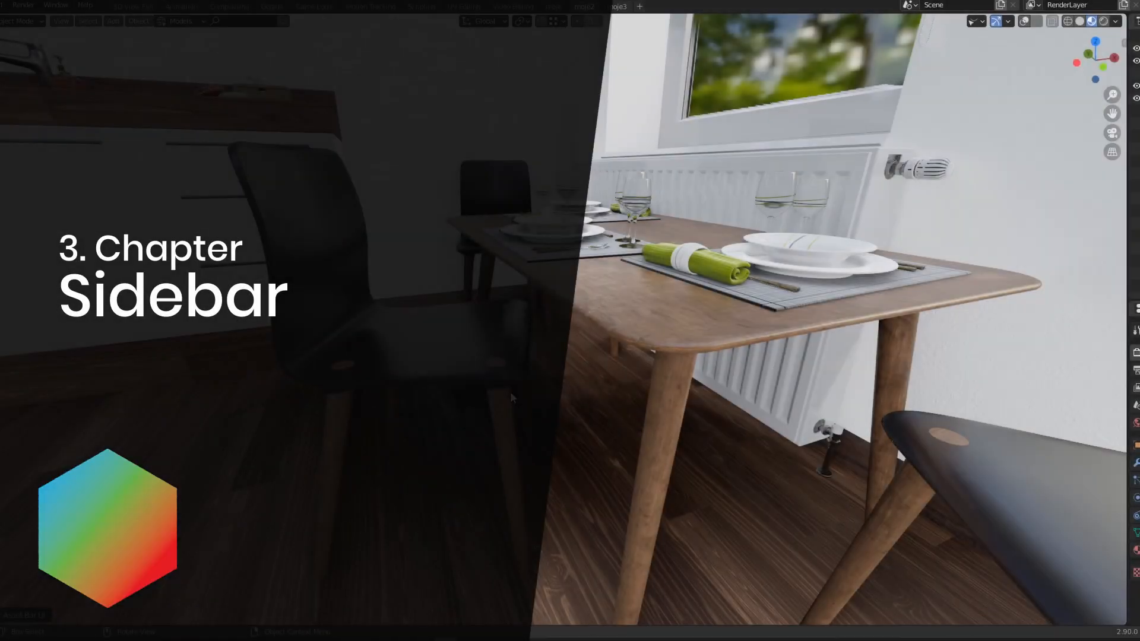
Open the N sidebar and expand the BlenderKit Login and Find and Upload Assets panels.
{"action": "key", "text": "n"}
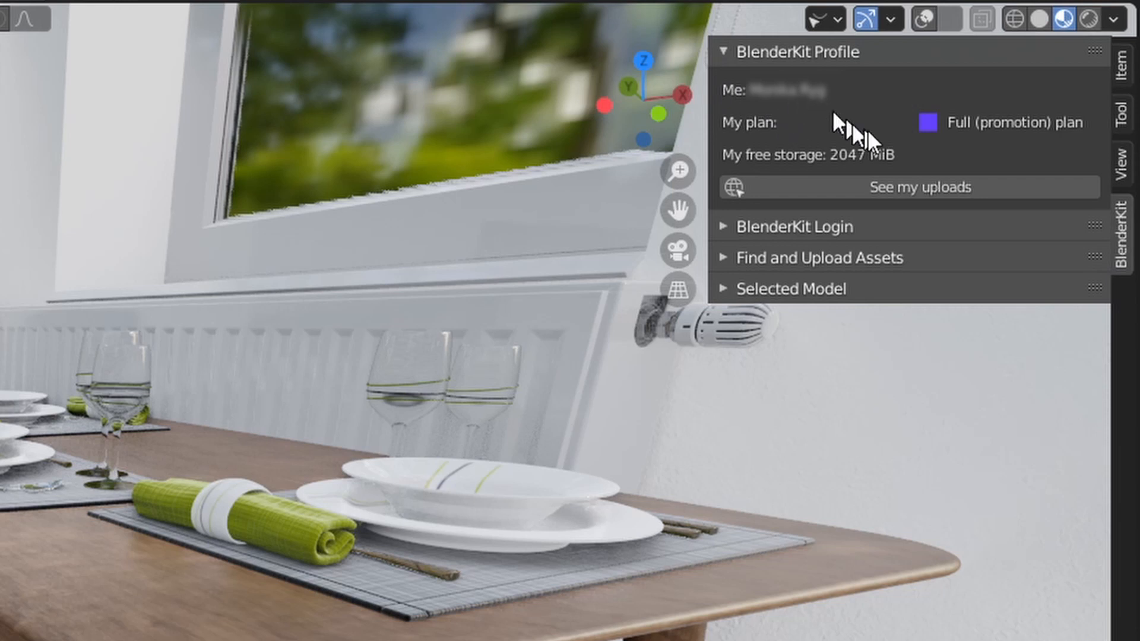
{"action": "left_click", "coordinate": [794, 227]}
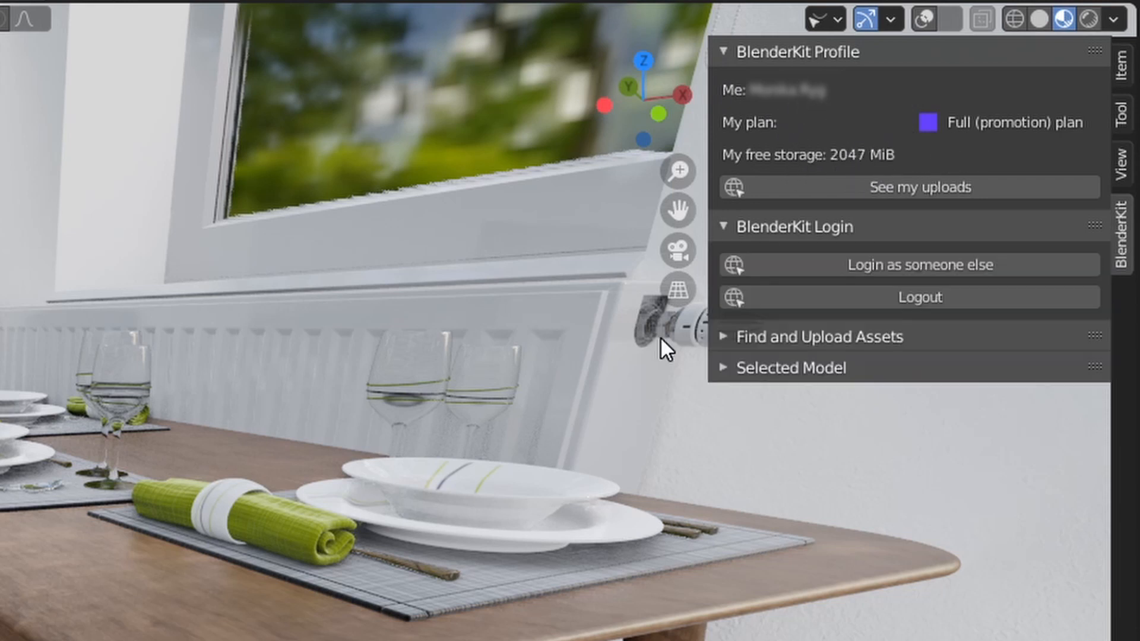
{"action": "left_click", "coordinate": [818, 336]}
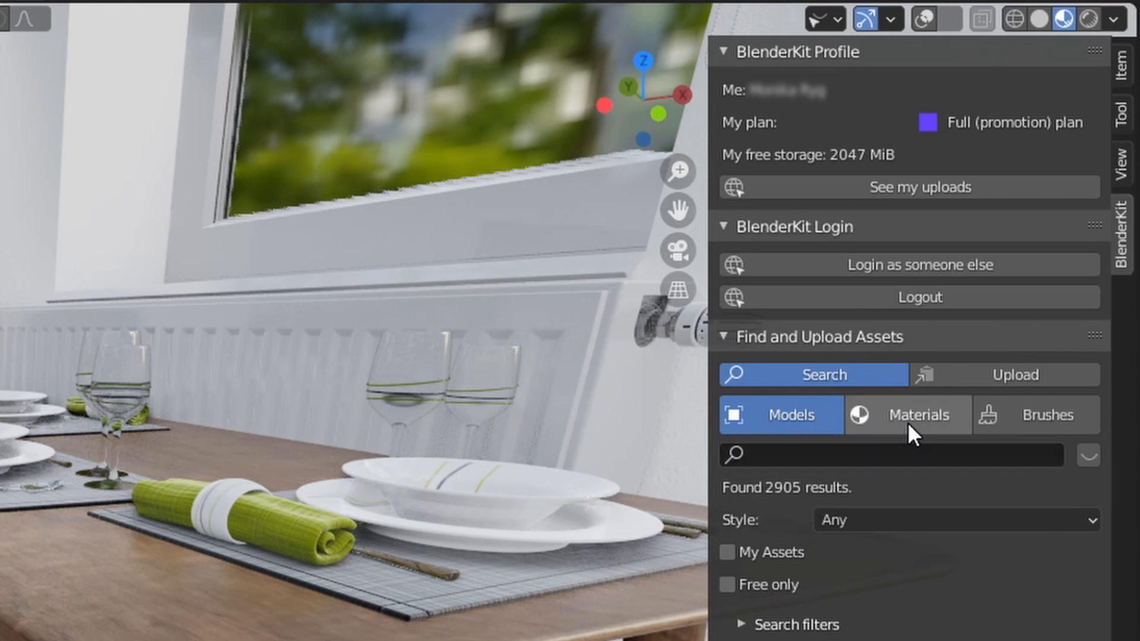
{"action": "mouse_move", "coordinate": [658, 487]}
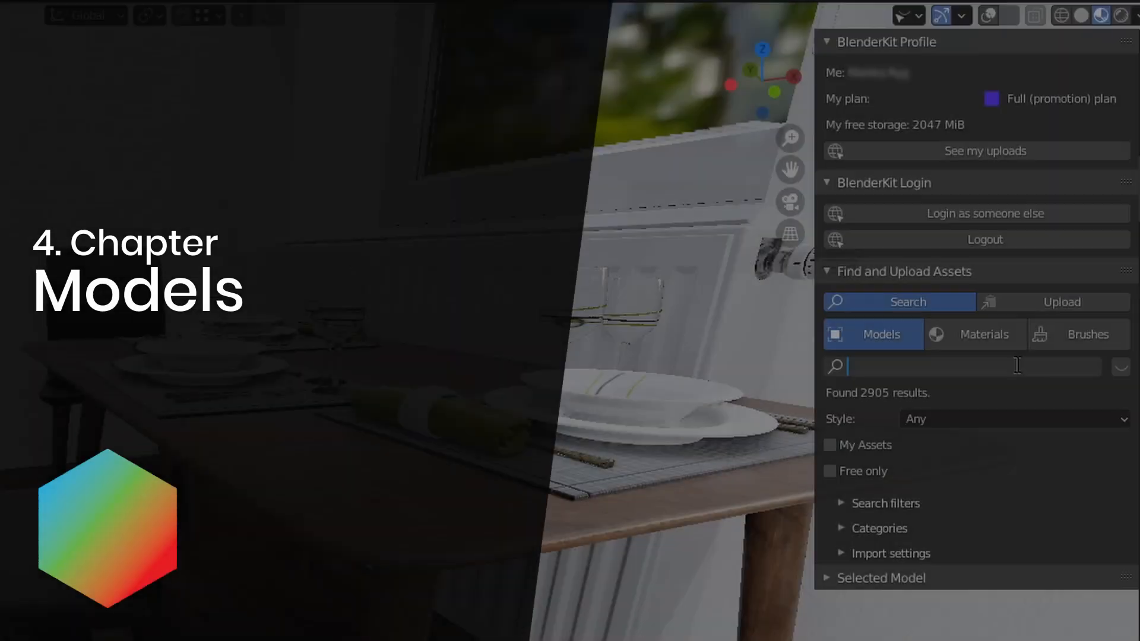
Search models for 'nature' with Free only ticked and expand the Categories list.
{"action": "type", "text": "nature"}
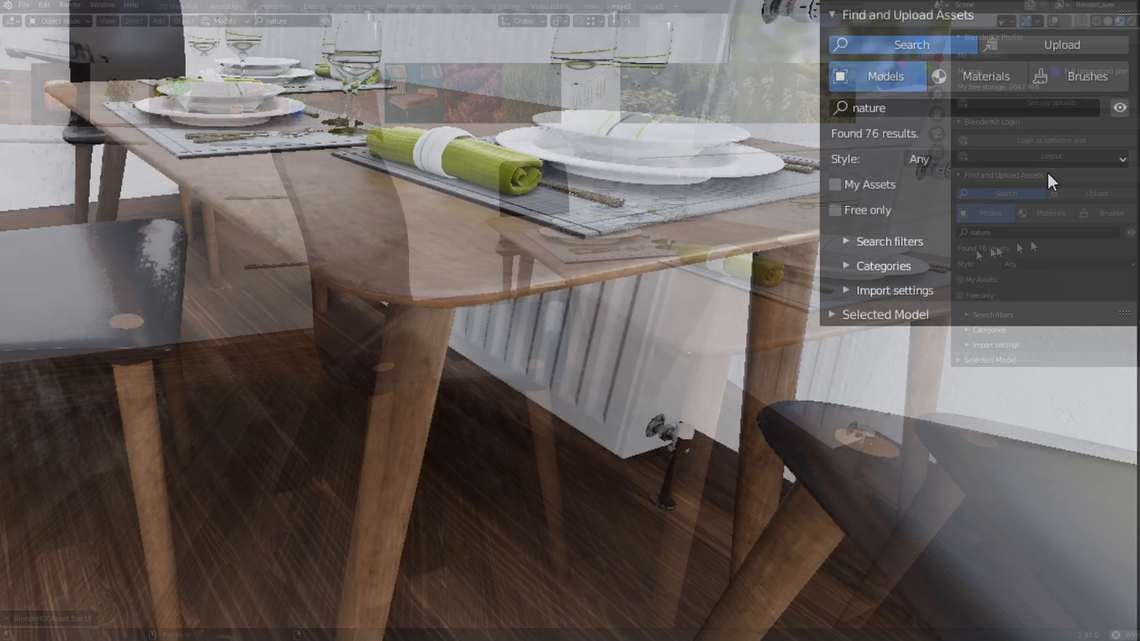
{"action": "left_click", "coordinate": [888, 242]}
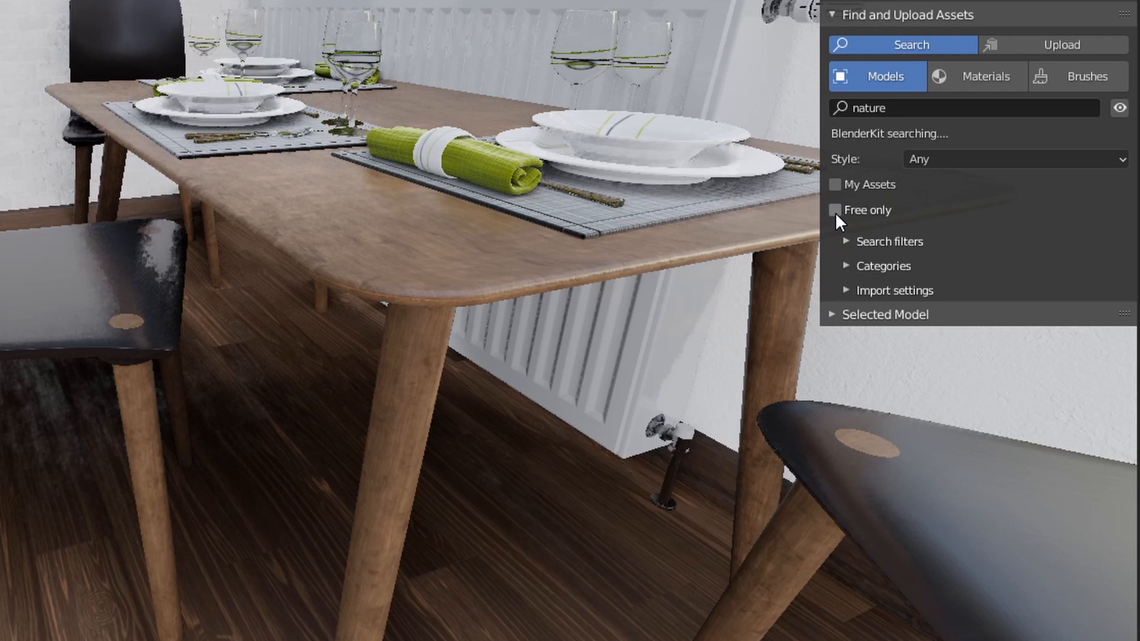
{"action": "left_click", "coordinate": [836, 211]}
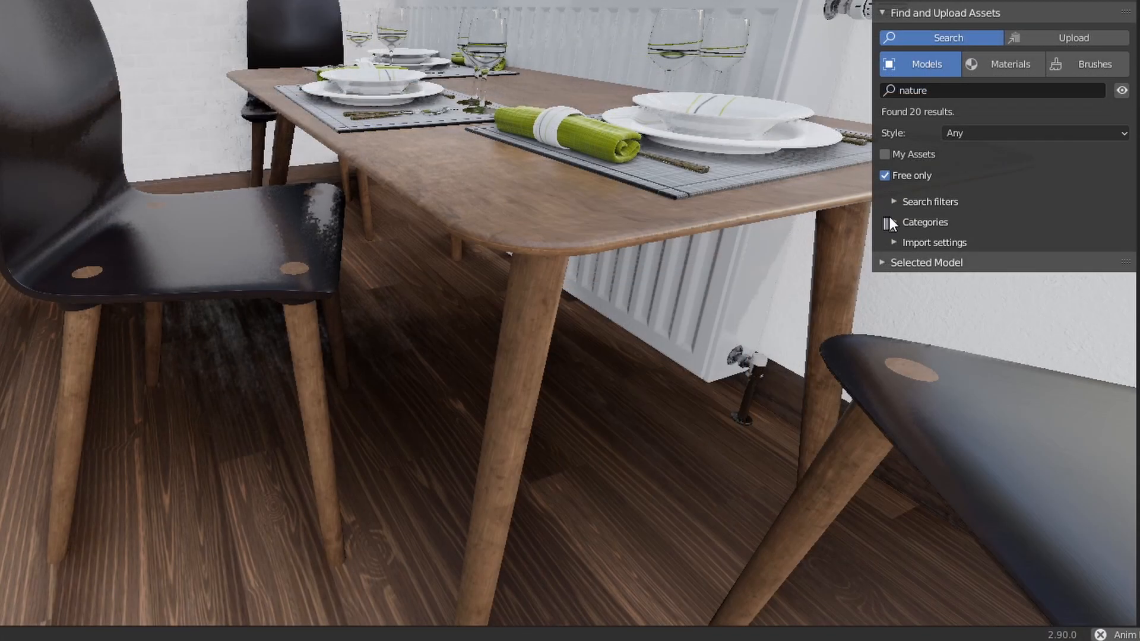
{"action": "left_click", "coordinate": [924, 222]}
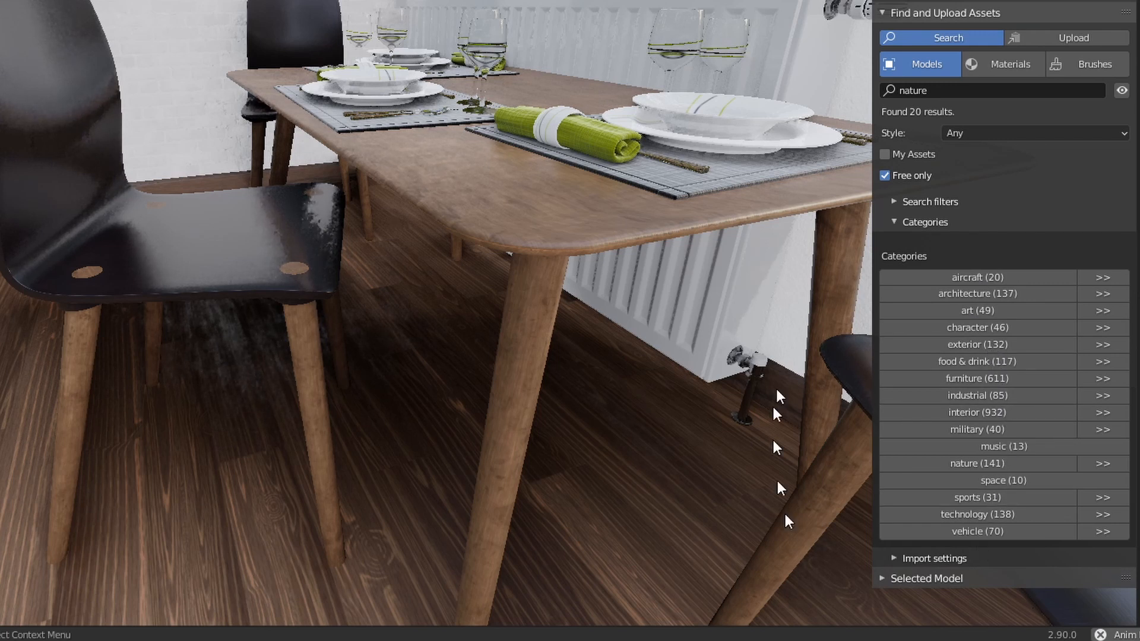
{"action": "left_click", "coordinate": [915, 222]}
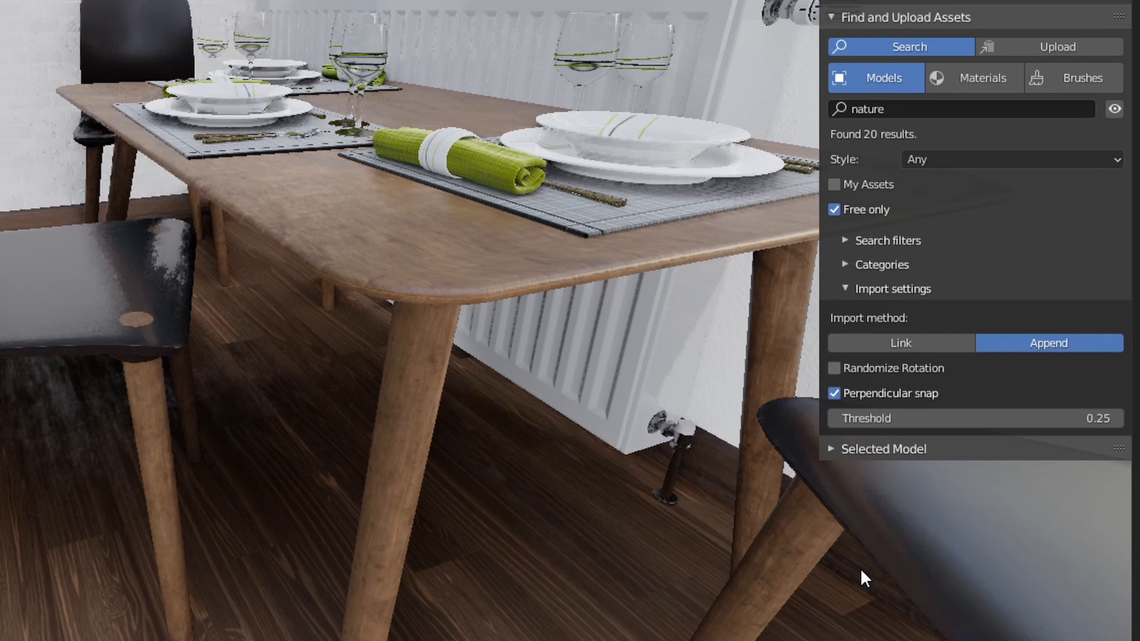
{"action": "mouse_move", "coordinate": [1062, 344]}
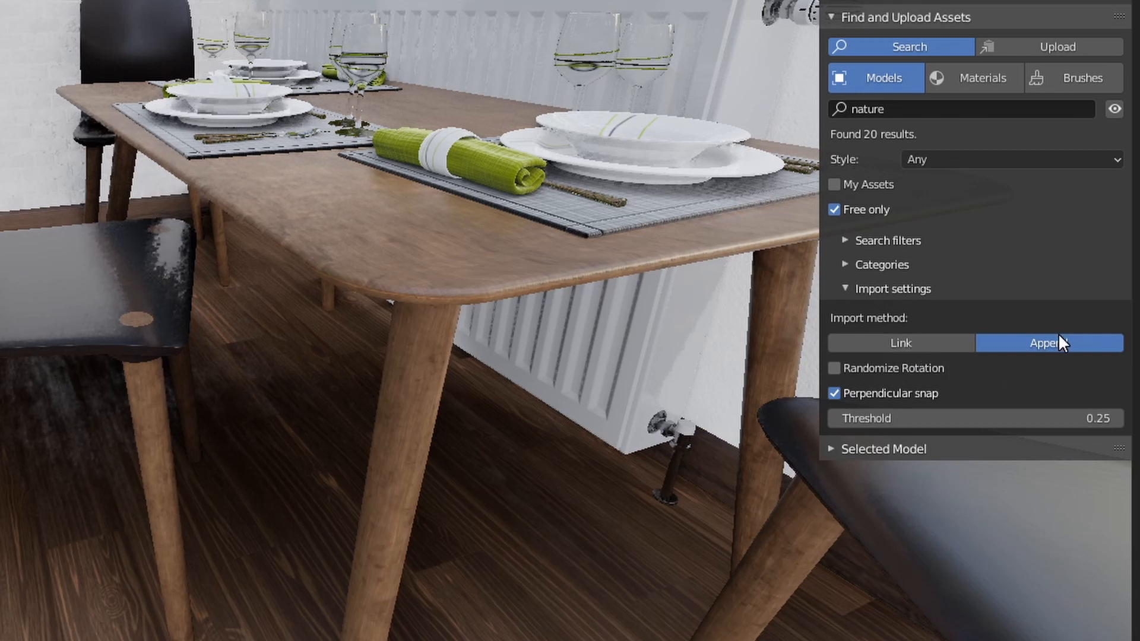
{"action": "mouse_move", "coordinate": [738, 418]}
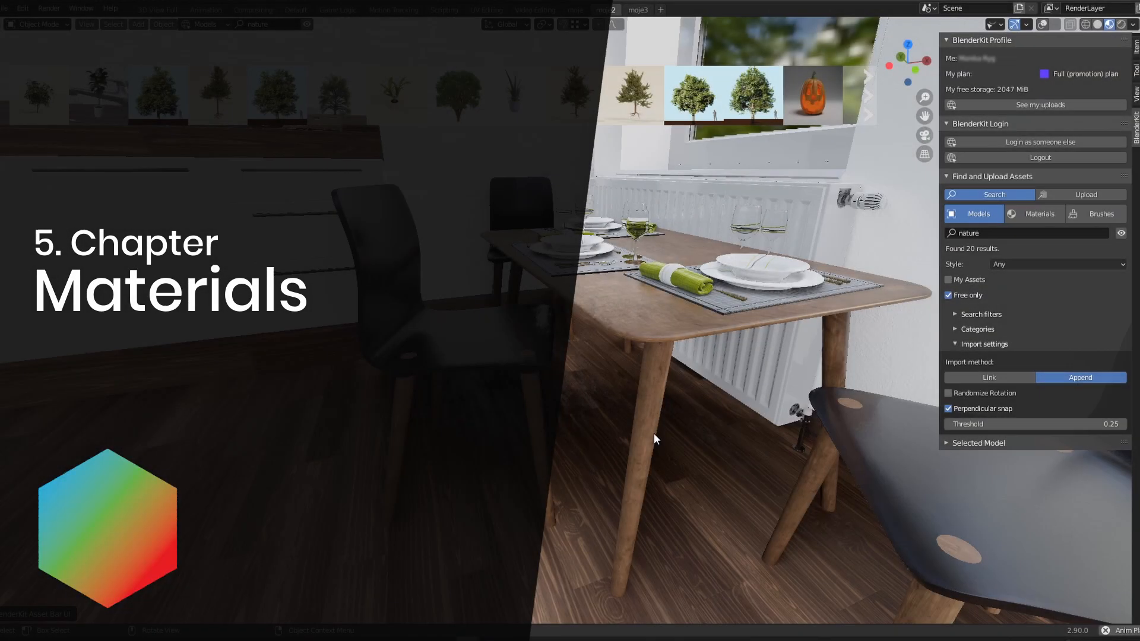
Switch to Materials, browse categories, and search for author 'julio sillet' to find Parquet 01.
{"action": "left_click", "coordinate": [1039, 213]}
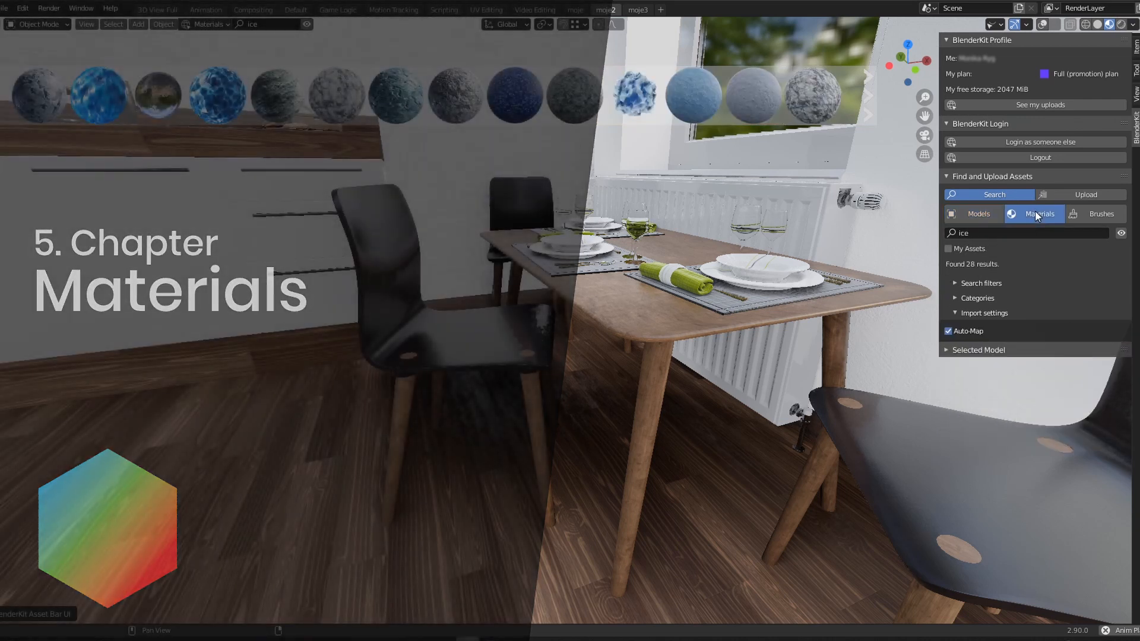
{"action": "mouse_move", "coordinate": [515, 95]}
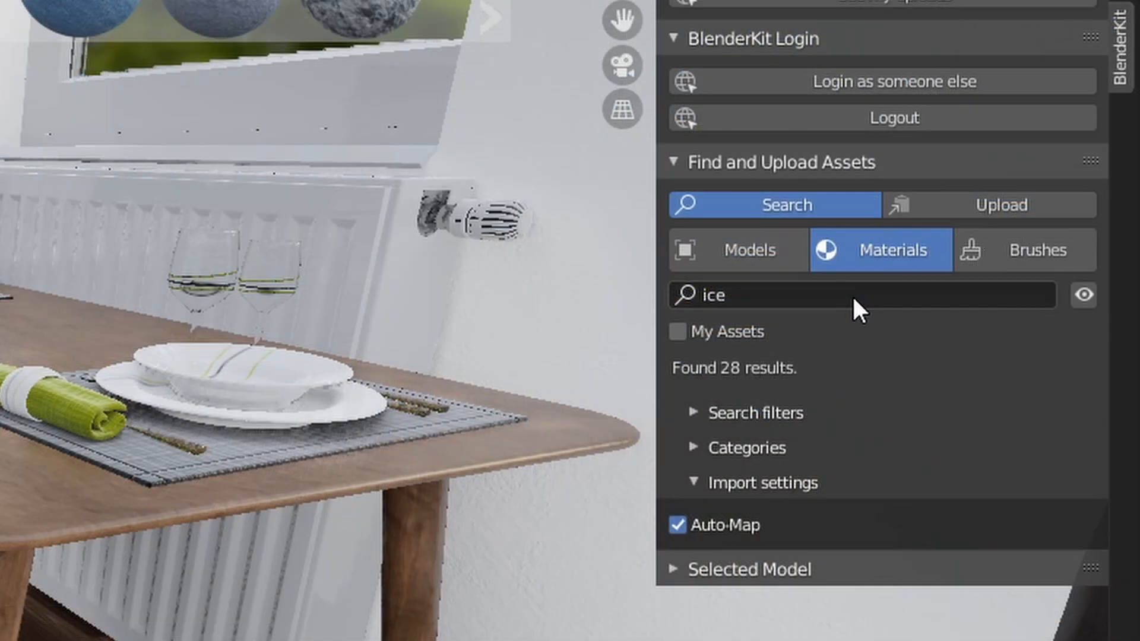
{"action": "left_click", "coordinate": [862, 295]}
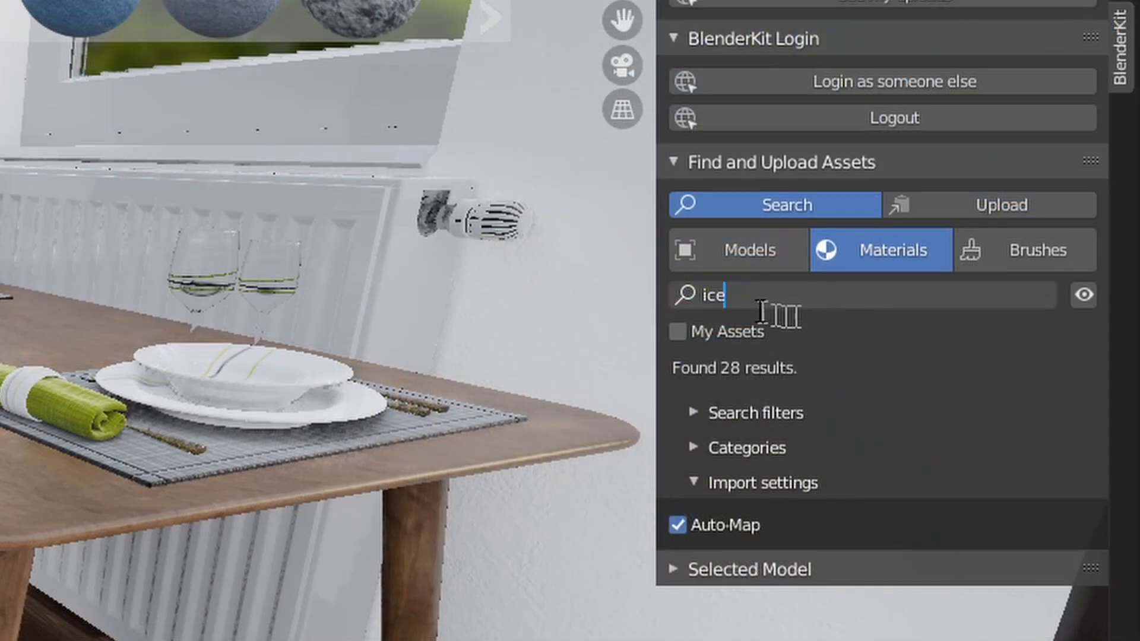
{"action": "mouse_move", "coordinate": [743, 504]}
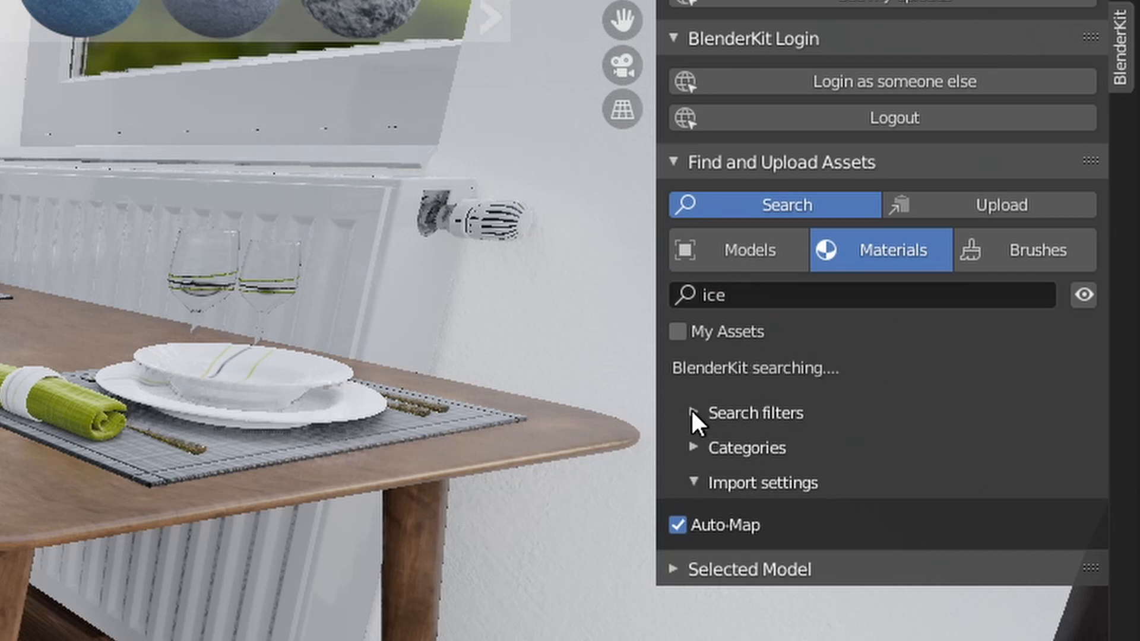
{"action": "left_click", "coordinate": [705, 413]}
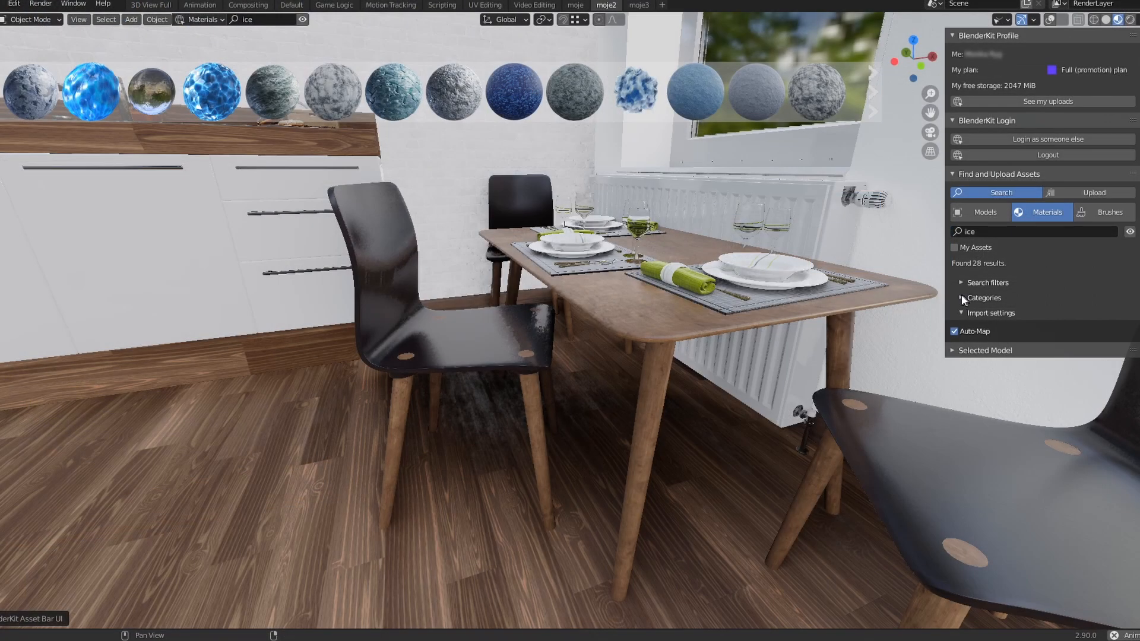
{"action": "left_click", "coordinate": [984, 297]}
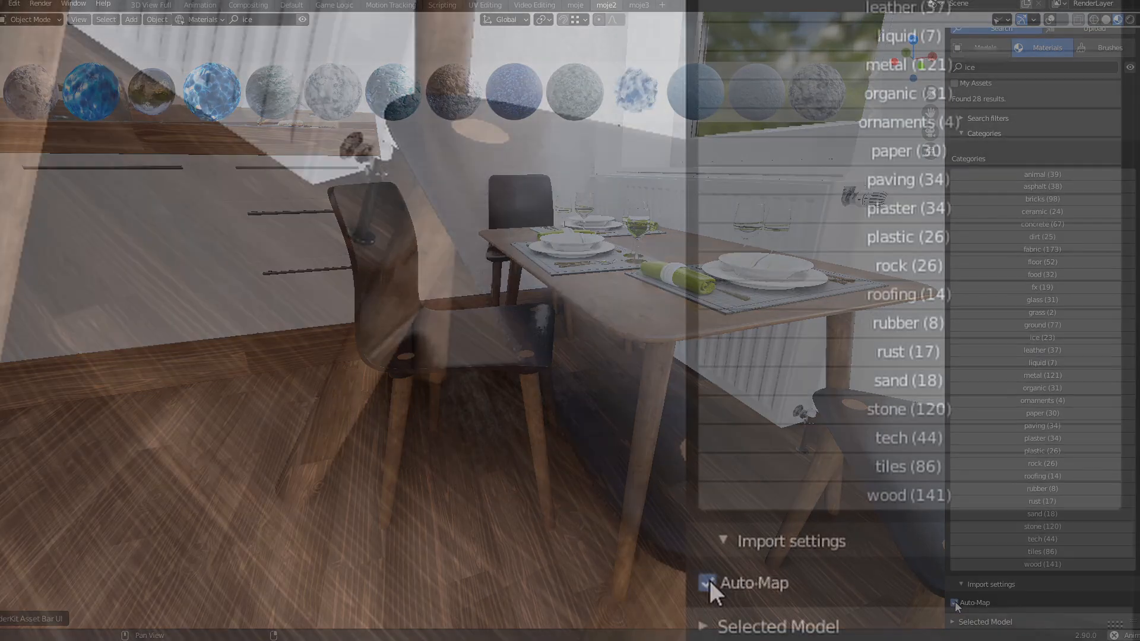
{"action": "left_click", "coordinate": [707, 582]}
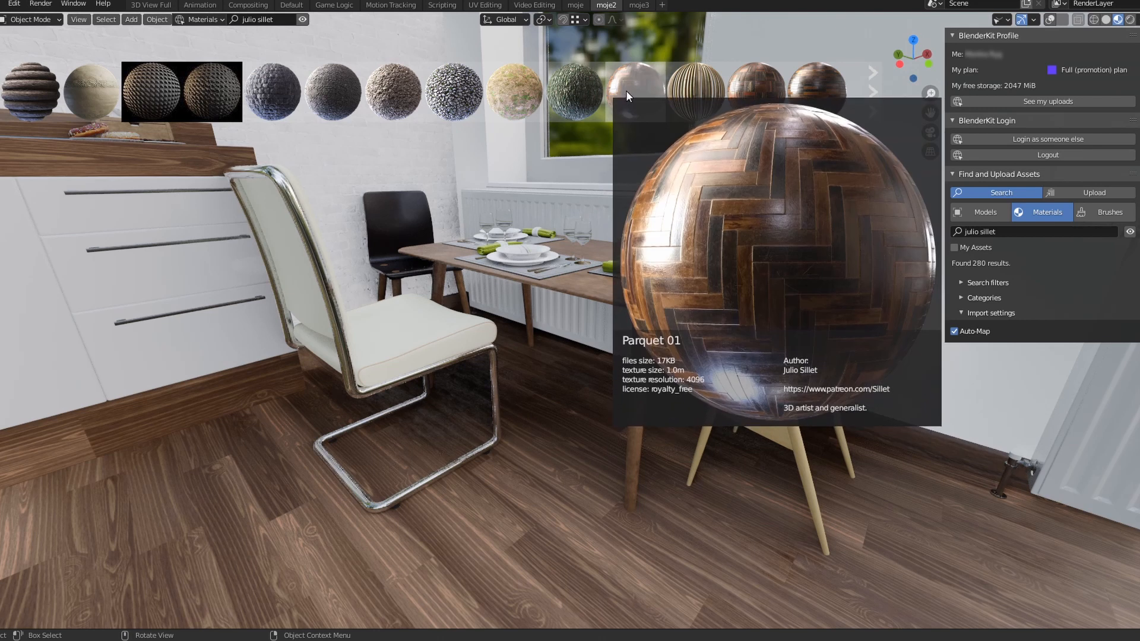
Drop Parquet 01 onto the kitchen floor and dismiss the invalid object warning.
{"action": "left_click", "coordinate": [634, 92]}
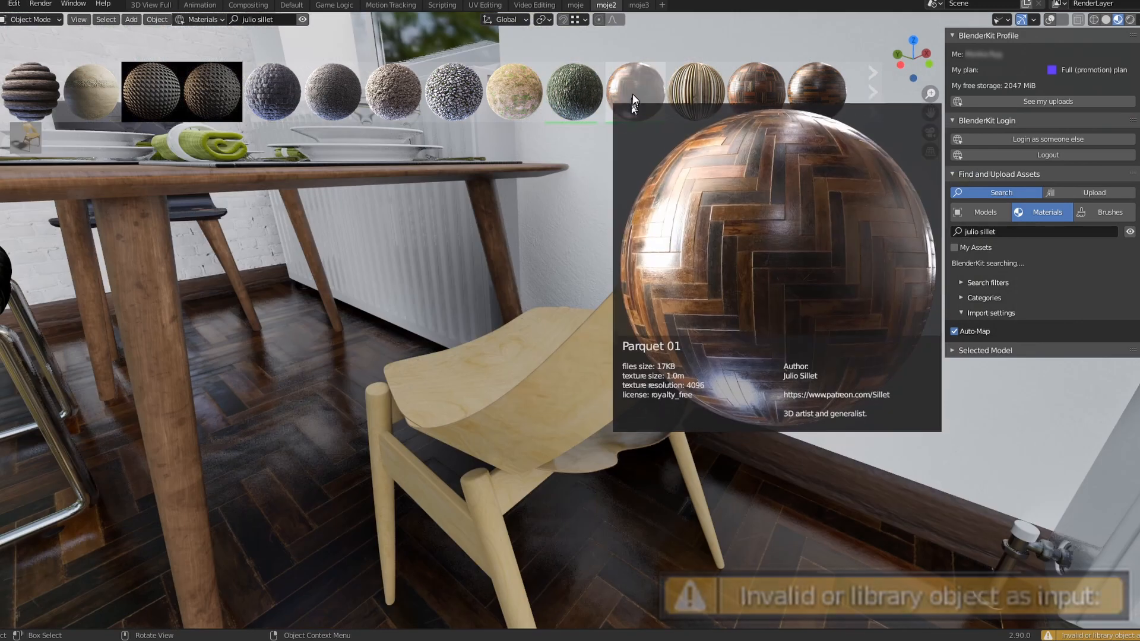
{"action": "mouse_move", "coordinate": [533, 321]}
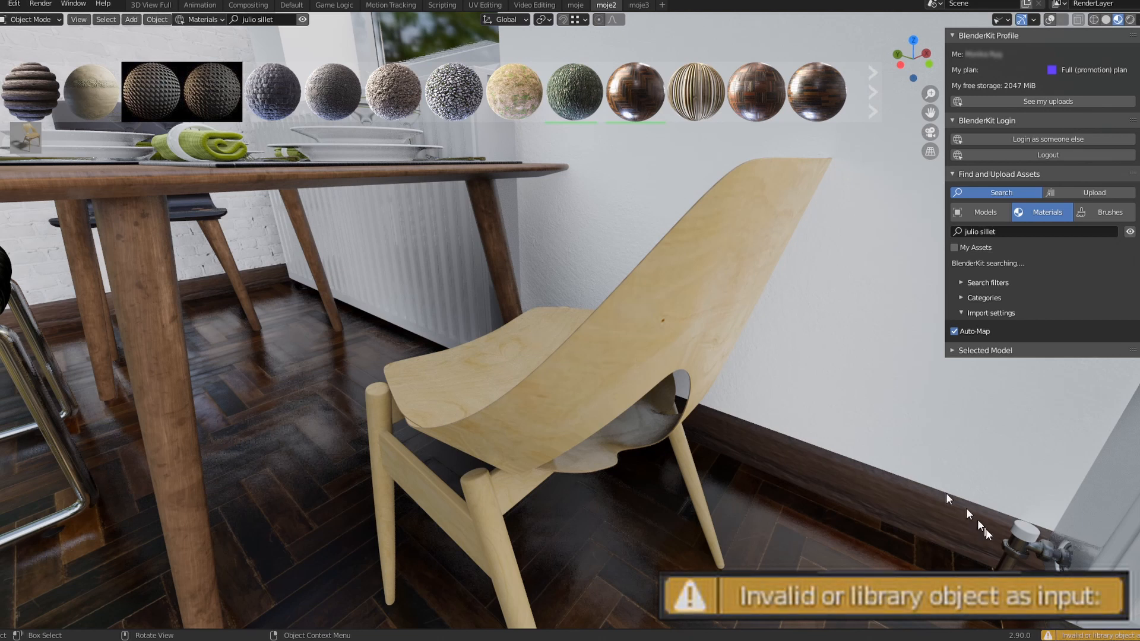
{"action": "mouse_move", "coordinate": [829, 607]}
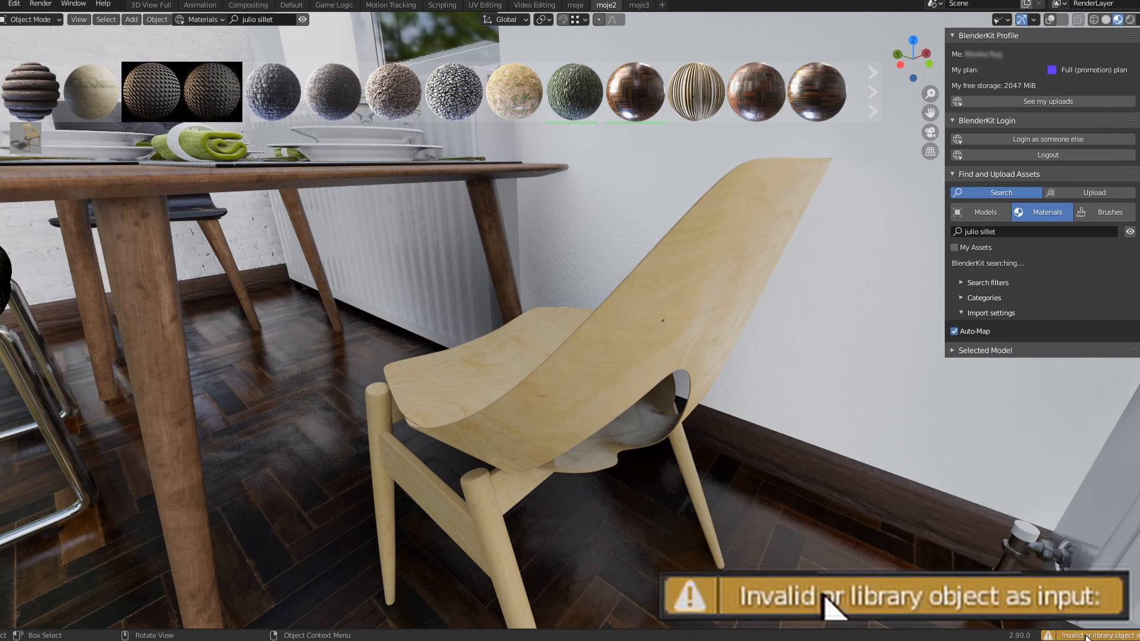
{"action": "left_click", "coordinate": [1108, 213]}
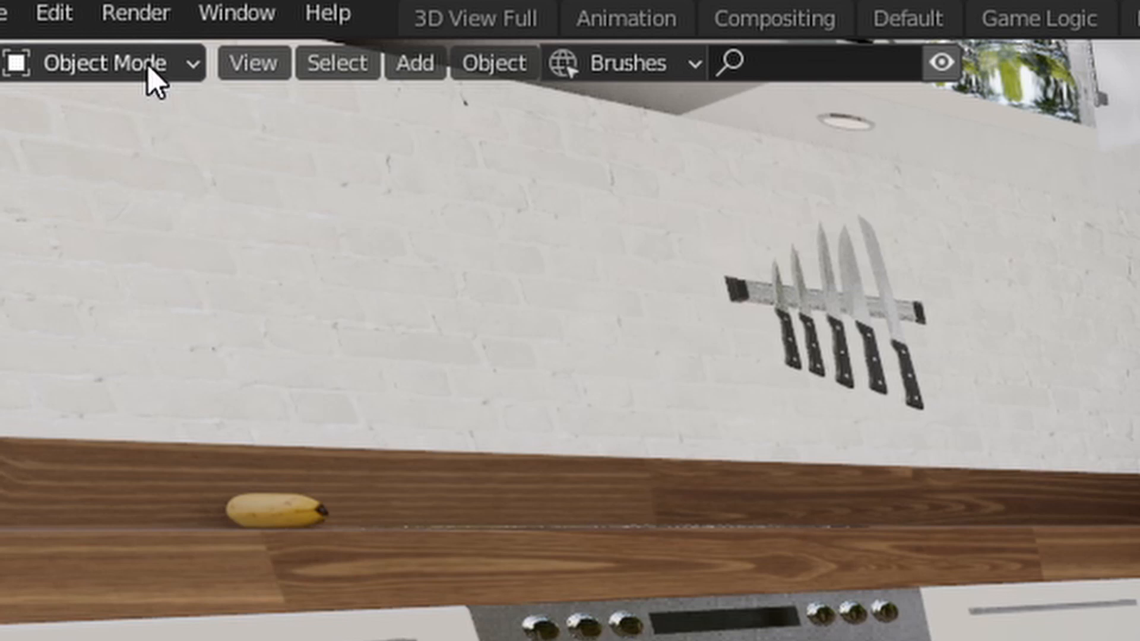
Switch to Sculpt Mode and list BlenderKit brushes from the 'old bricks' category.
{"action": "left_click", "coordinate": [106, 62]}
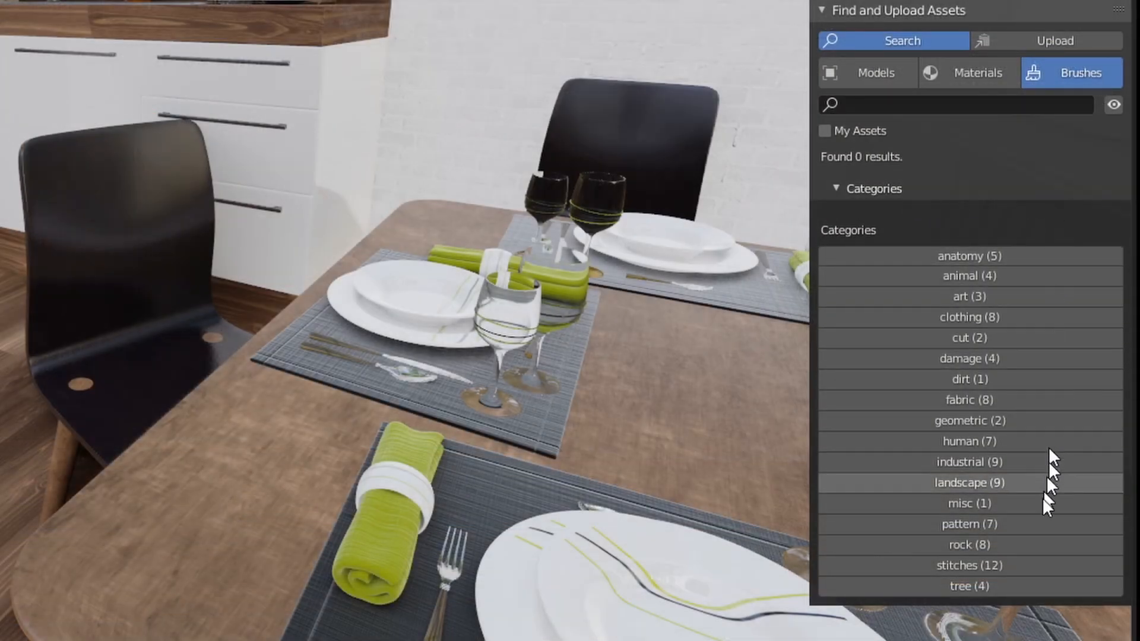
{"action": "left_click", "coordinate": [969, 524]}
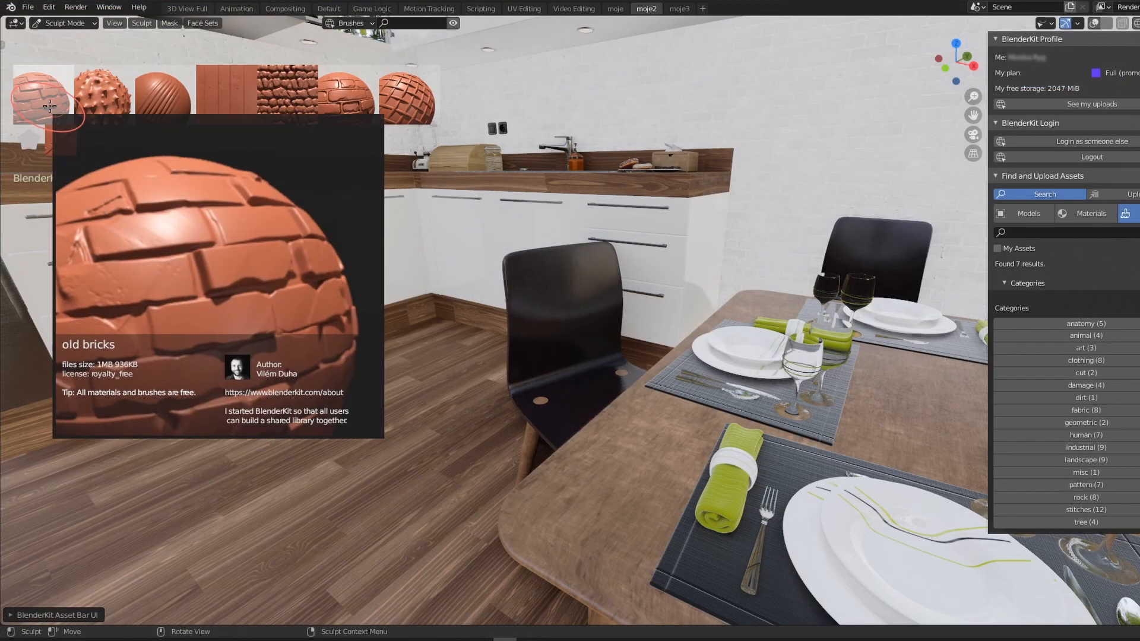
{"action": "mouse_move", "coordinate": [360, 107]}
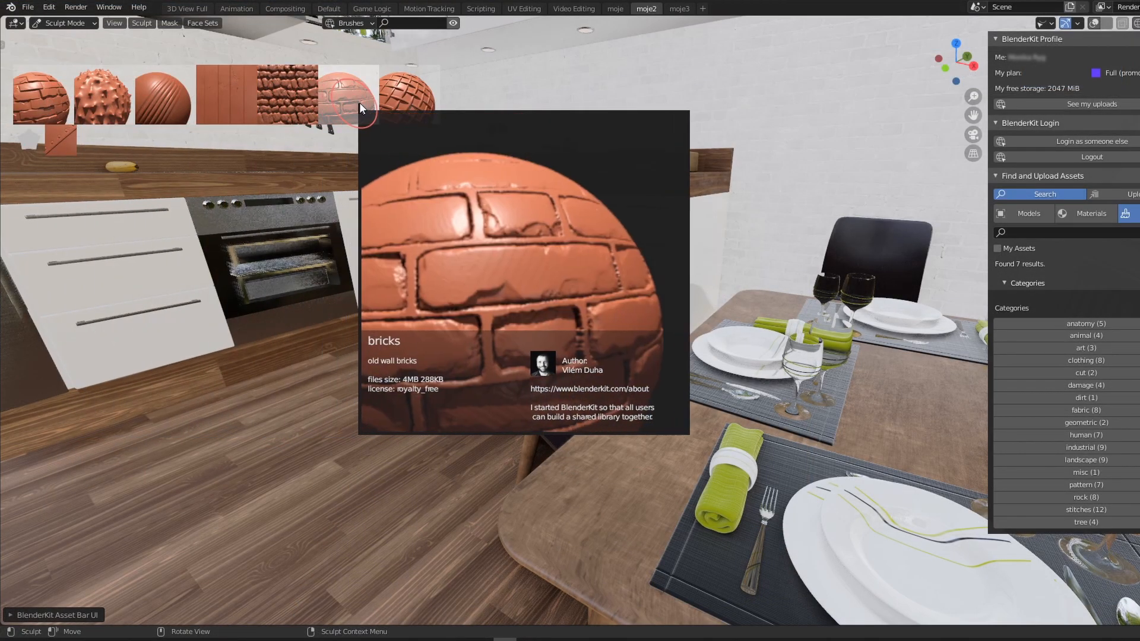